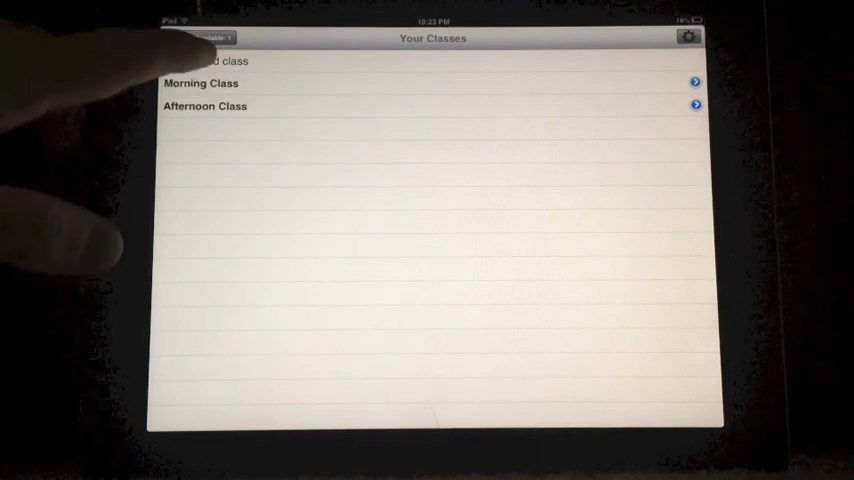
View the Morning Class notes, then go back to the class list
{"action": "left_click", "coordinate": [200, 83]}
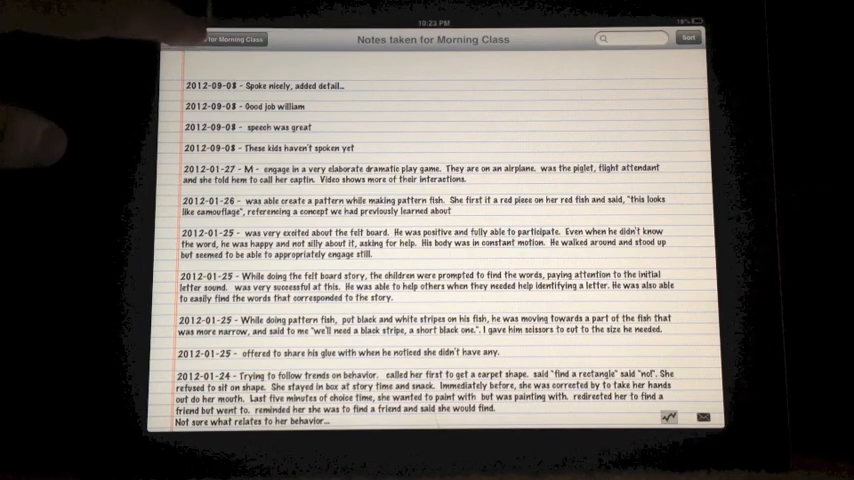
{"action": "left_click", "coordinate": [232, 39]}
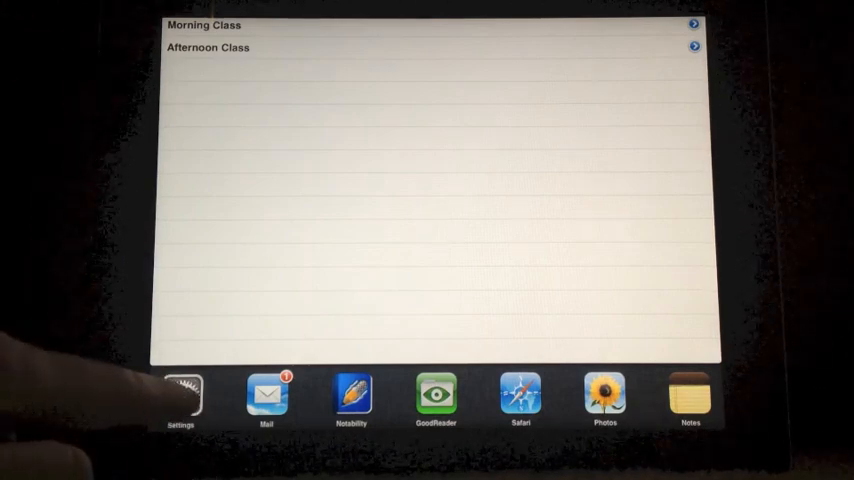
Set the Tchr_Nts font in Settings to Times New Roman instead of Marker Felt
{"action": "left_click", "coordinate": [181, 393]}
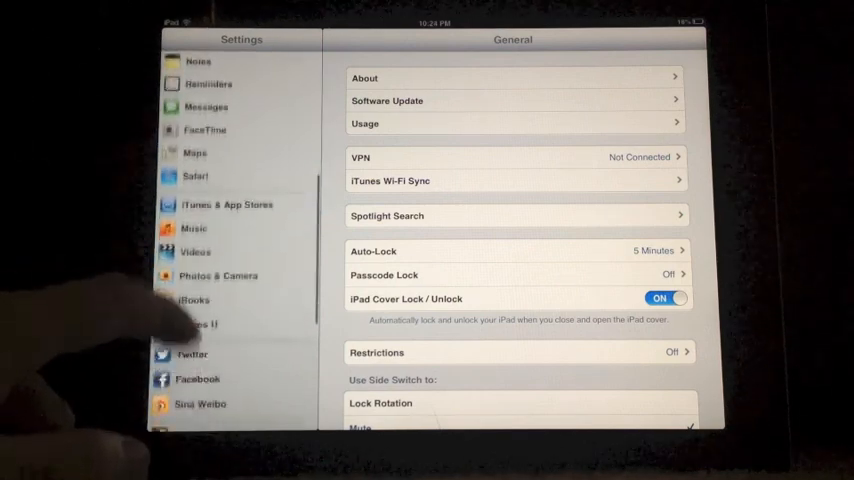
{"action": "scroll", "scroll_direction": "down", "scroll_amount": 3}
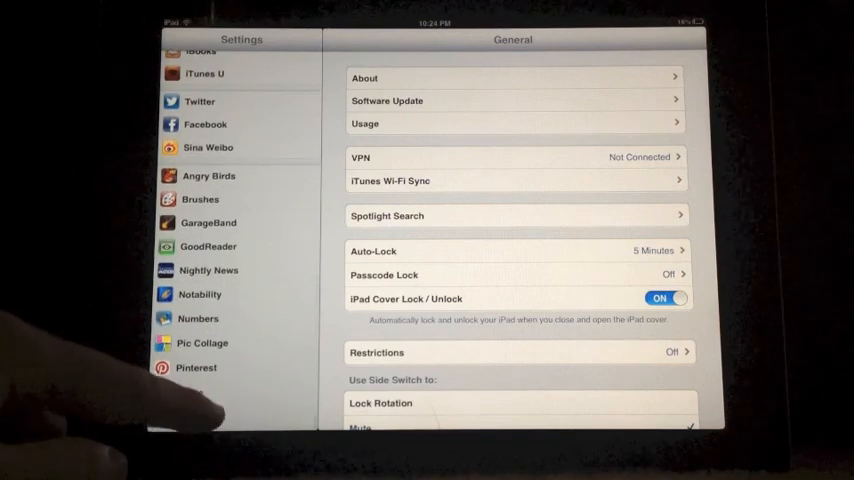
{"action": "left_click", "coordinate": [195, 417]}
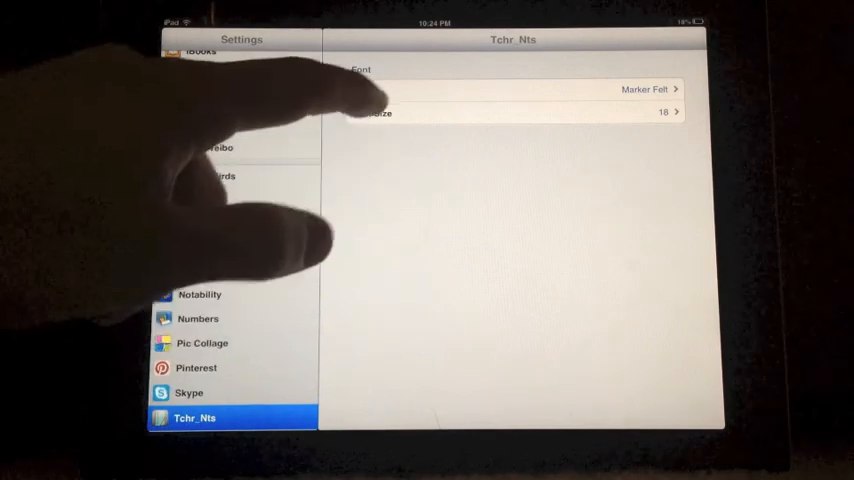
{"action": "left_click", "coordinate": [513, 89]}
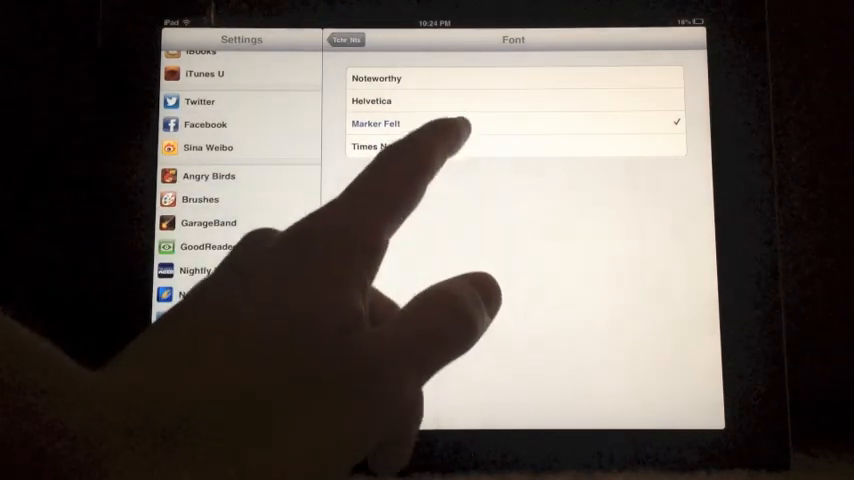
{"action": "left_click", "coordinate": [391, 146]}
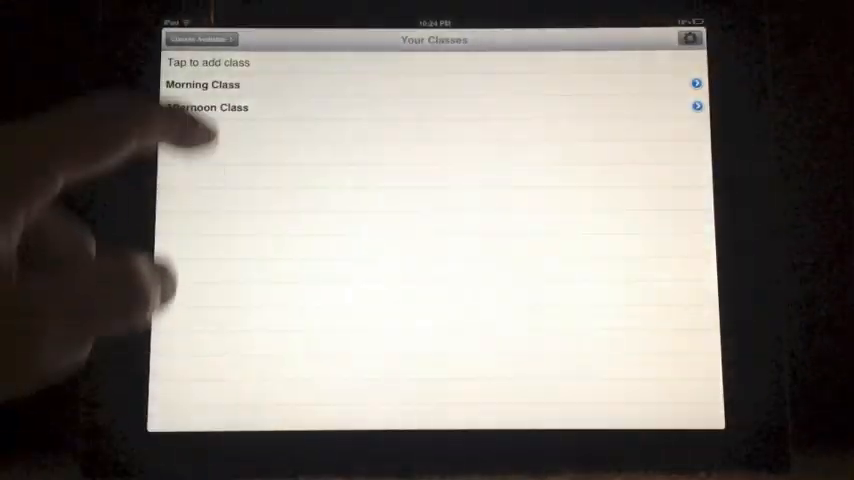
Scroll through the Morning Class notes to check the Times New Roman font
{"action": "left_click", "coordinate": [202, 84]}
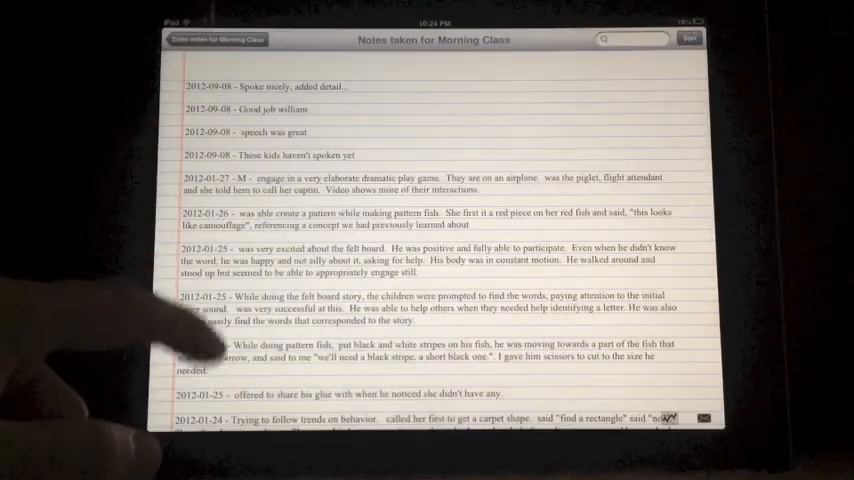
{"action": "scroll", "scroll_direction": "down", "scroll_amount": 3}
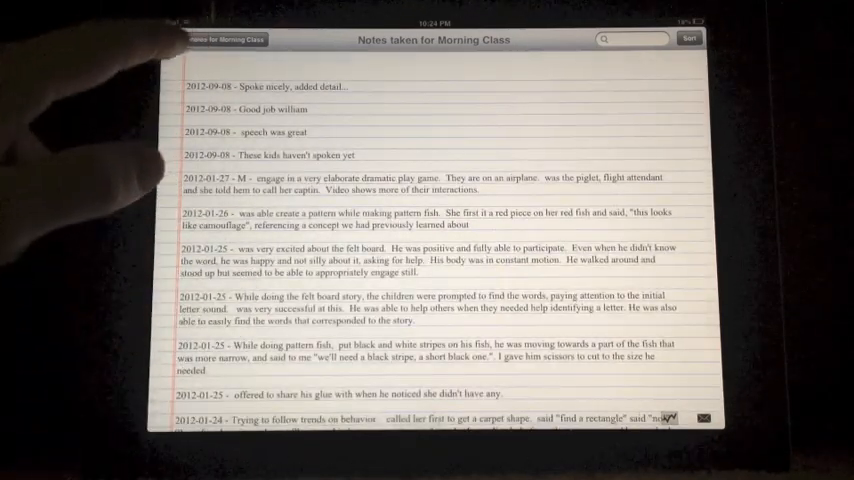
Leave the notes and return to the Teacher Notes settings overview
{"action": "left_click", "coordinate": [230, 40]}
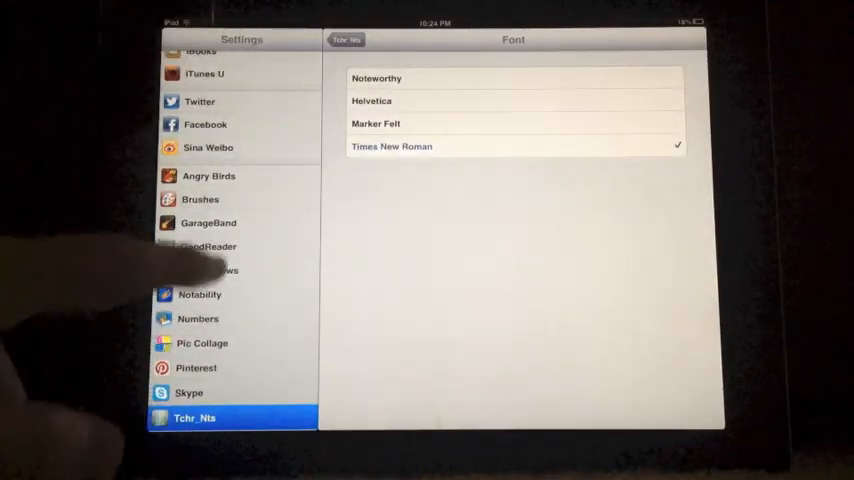
{"action": "left_click", "coordinate": [346, 39]}
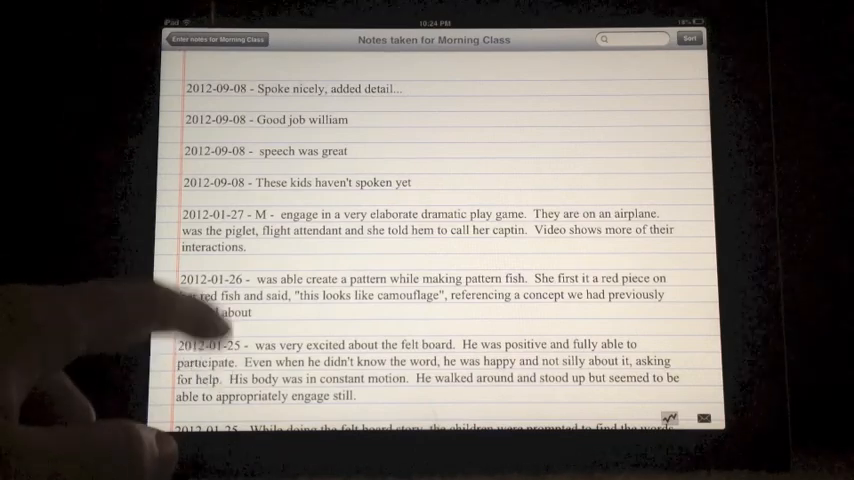
Scroll to the older January observations in the enlarged Times New Roman text
{"action": "scroll", "scroll_direction": "down", "scroll_amount": 3}
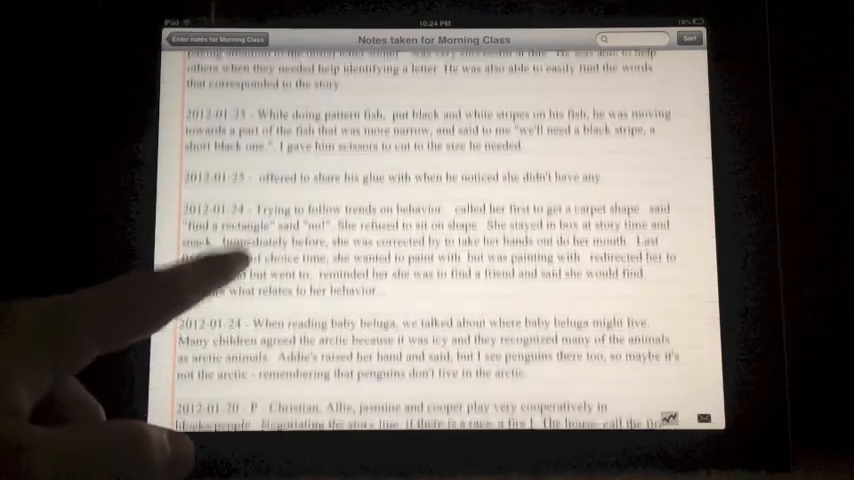